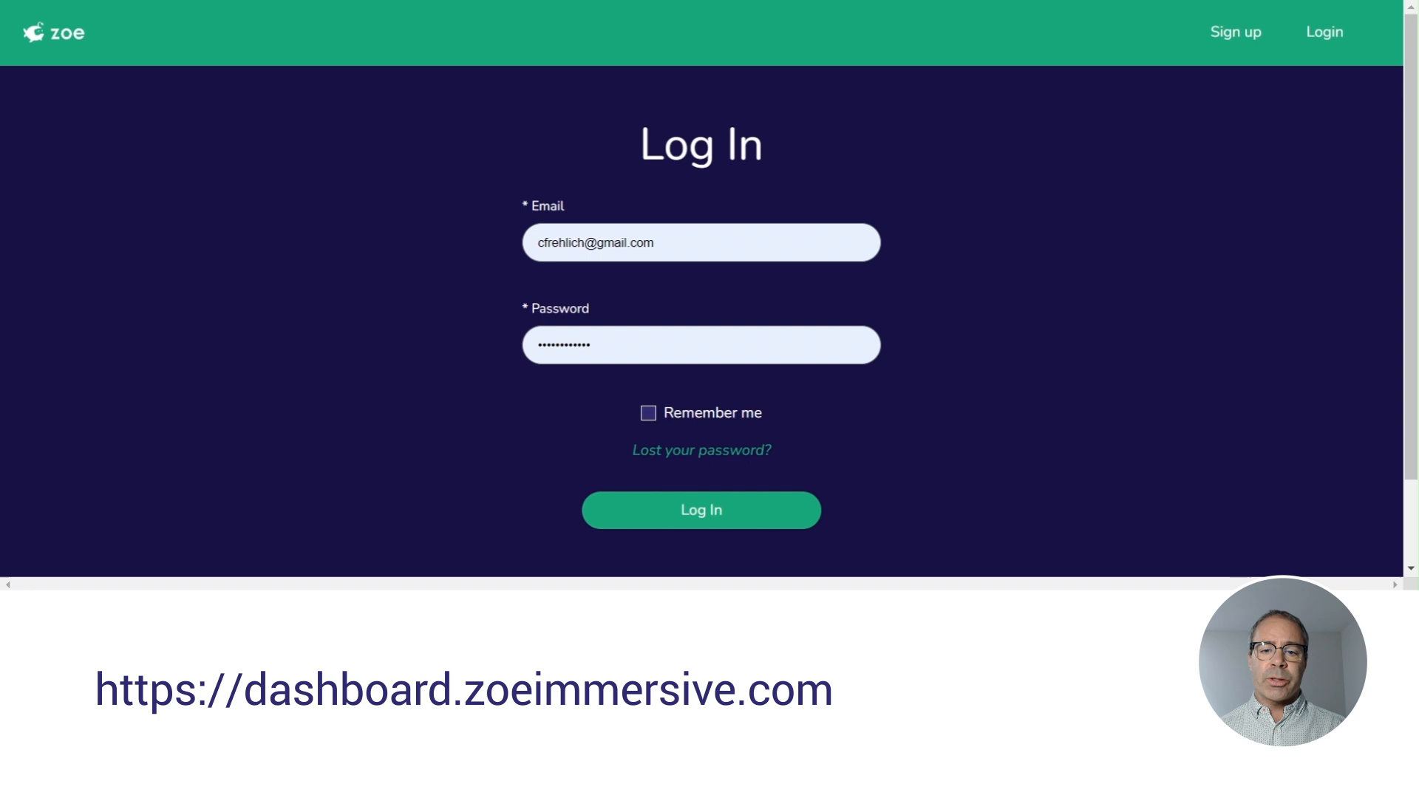
mouse_move(626, 136)
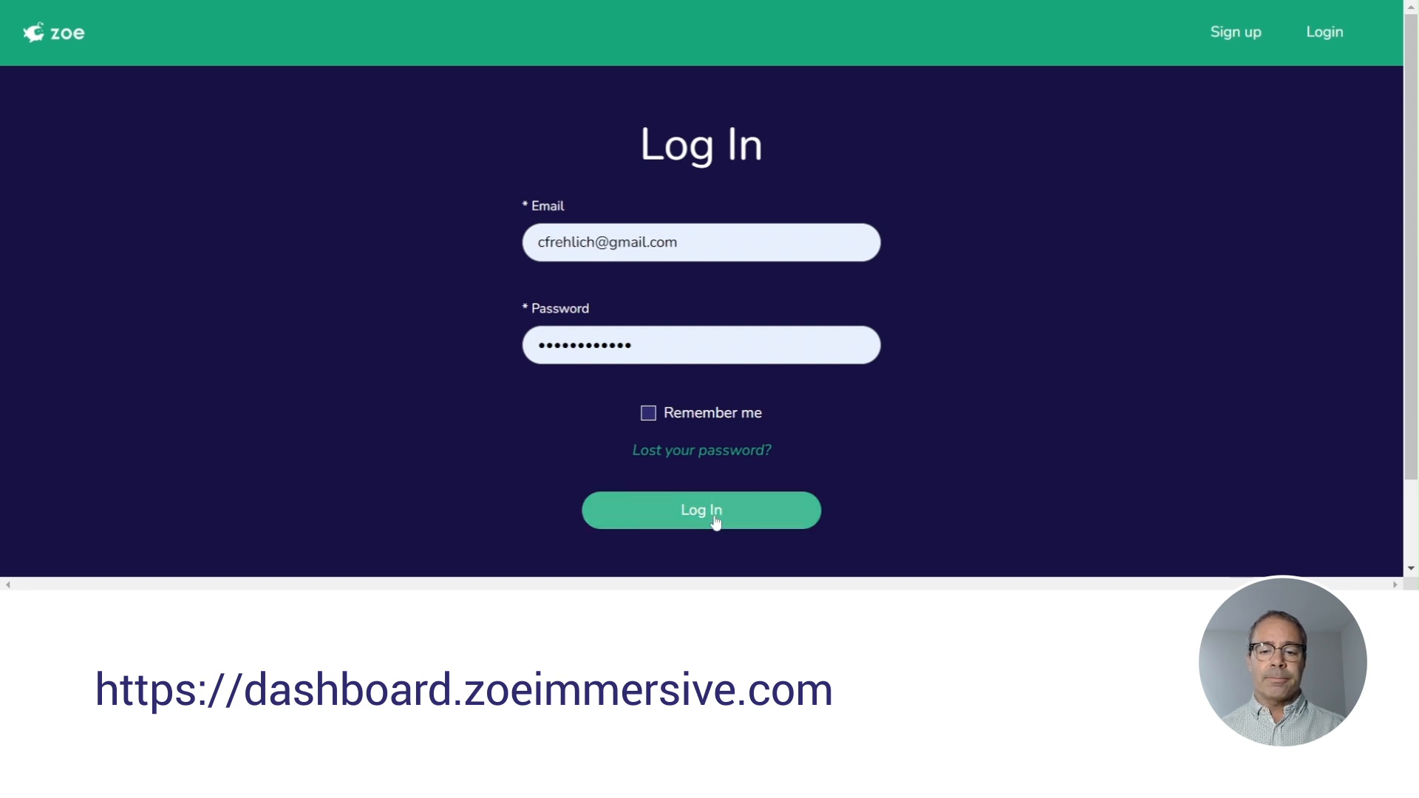
Step: Log in with the entered email and password, landing on the Grade 7 Science projects list
click(700, 510)
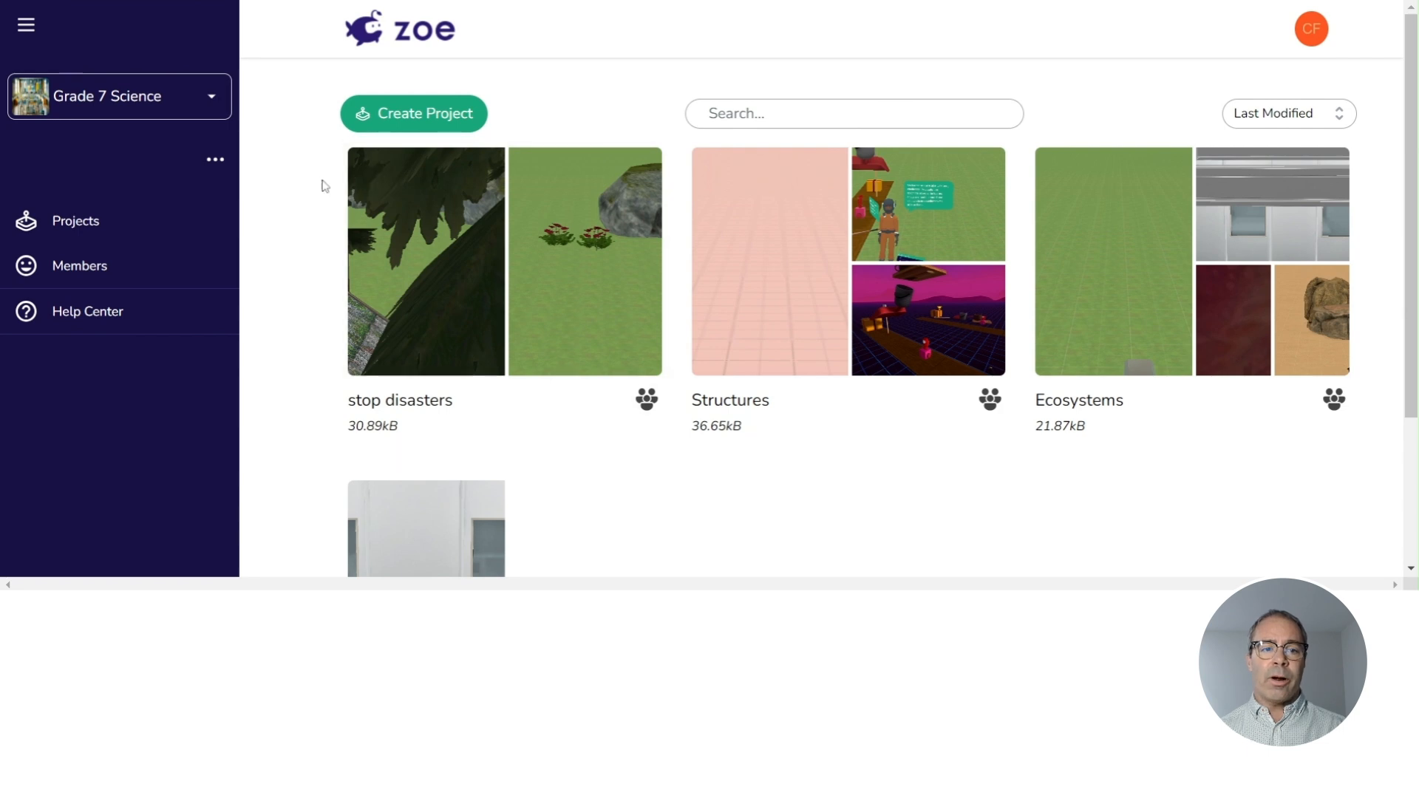
mouse_move(134, 99)
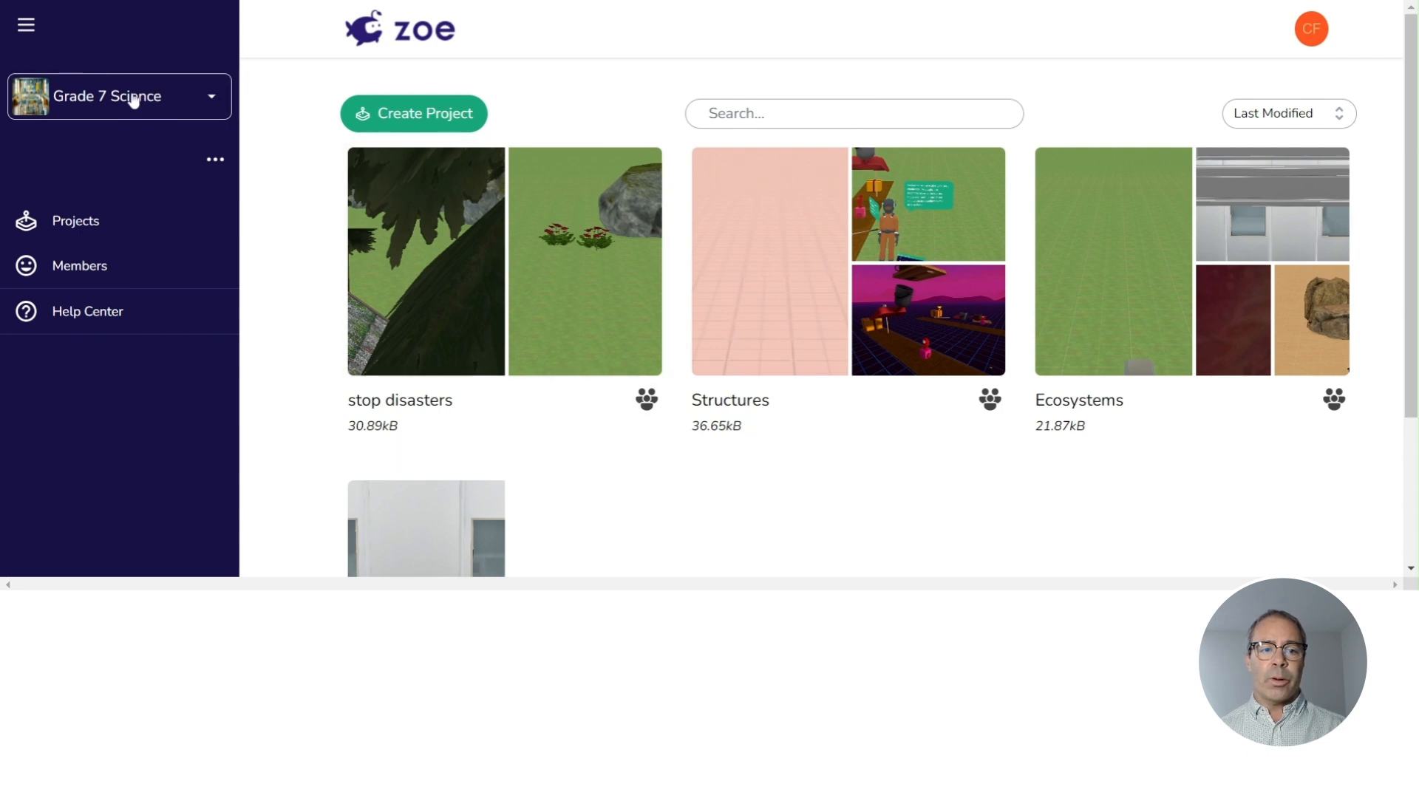
Step: Switch from the sidebar workspace list to Grade 10 Science, showing its Default project
click(118, 96)
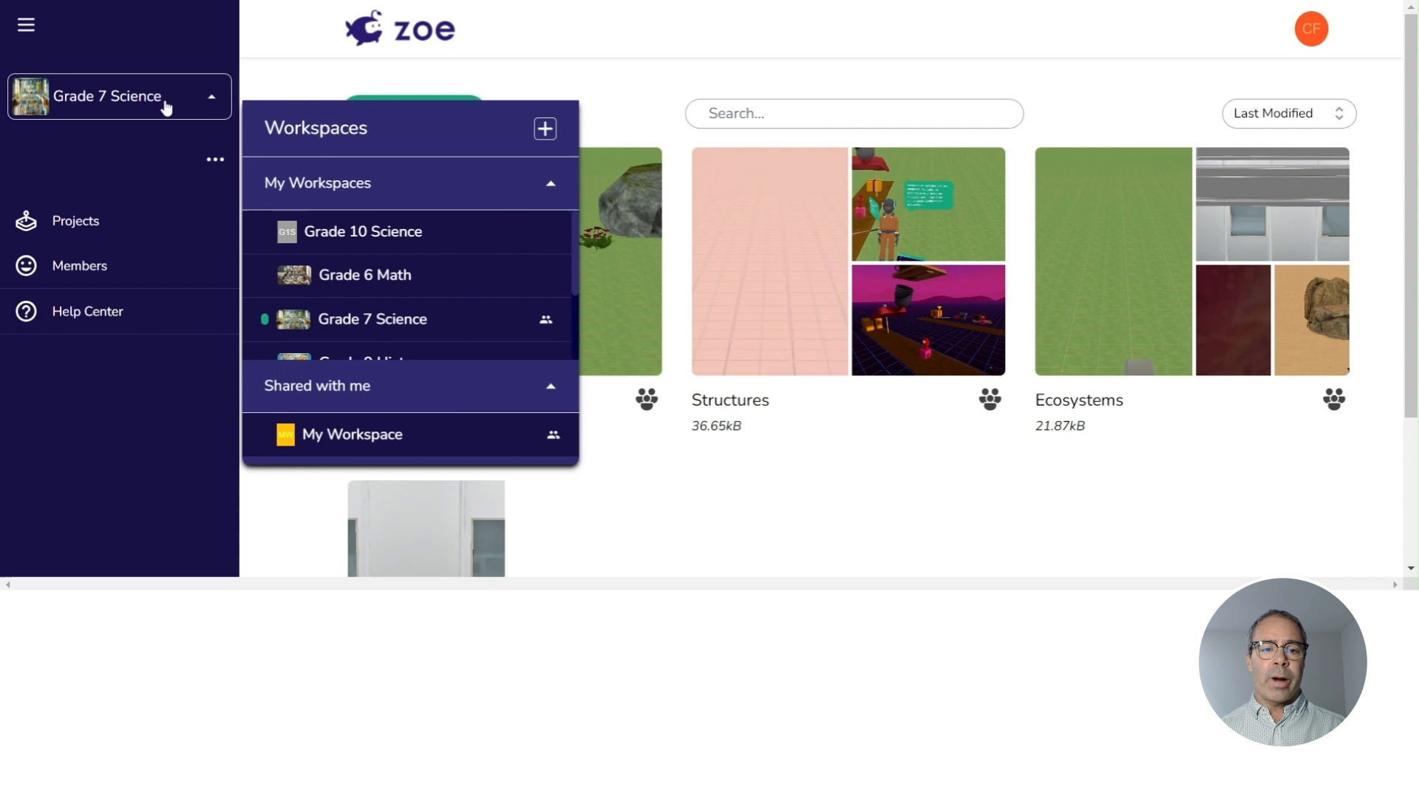
mouse_move(344, 242)
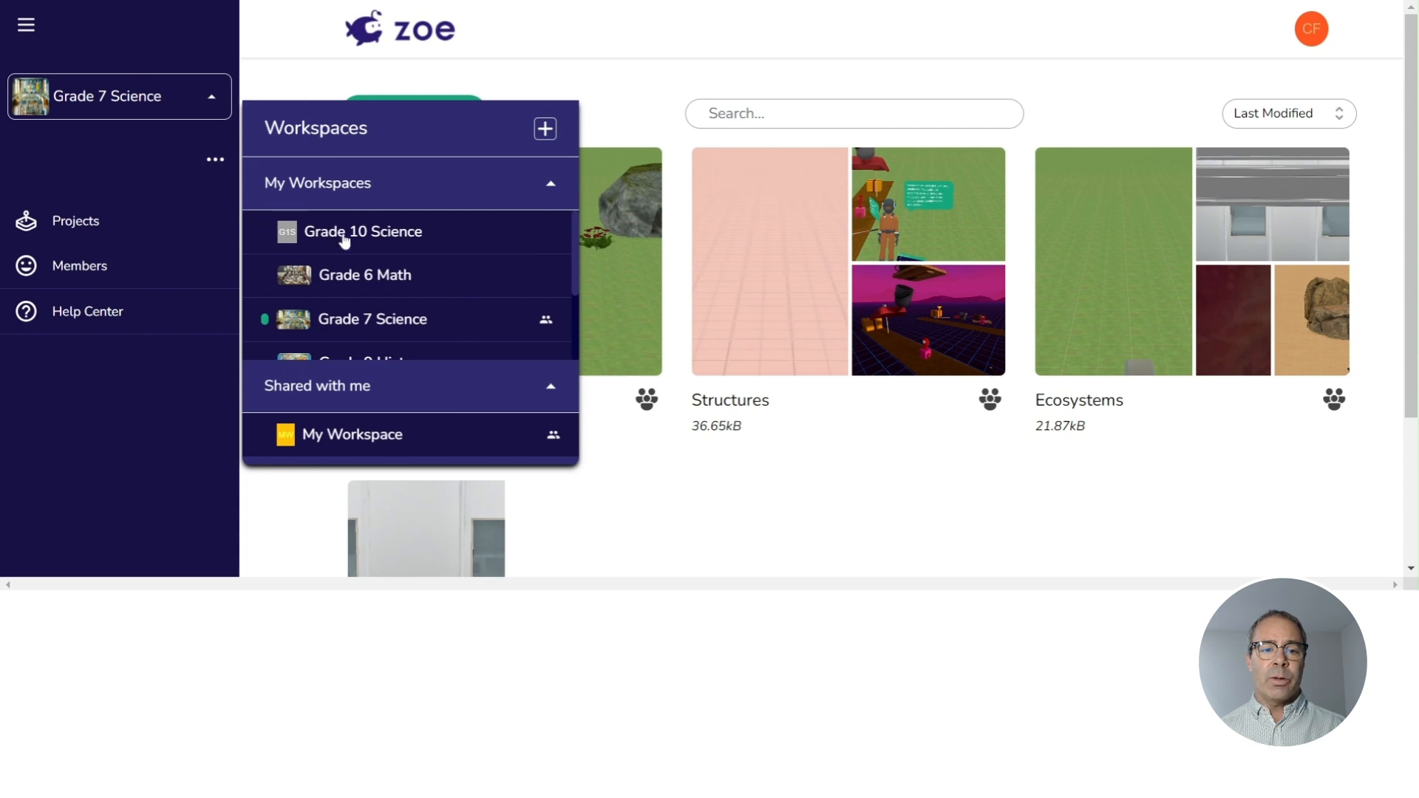
click(364, 232)
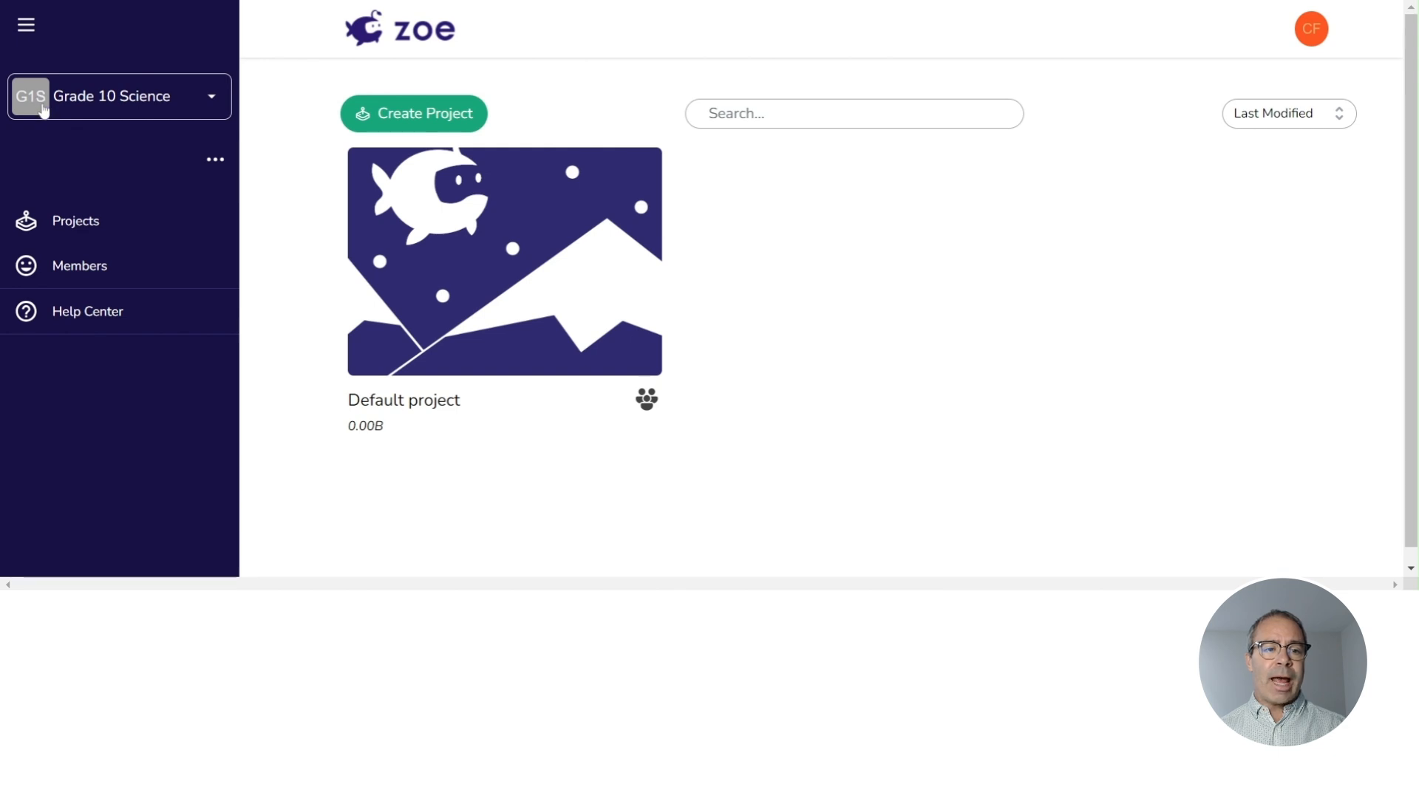
mouse_move(183, 179)
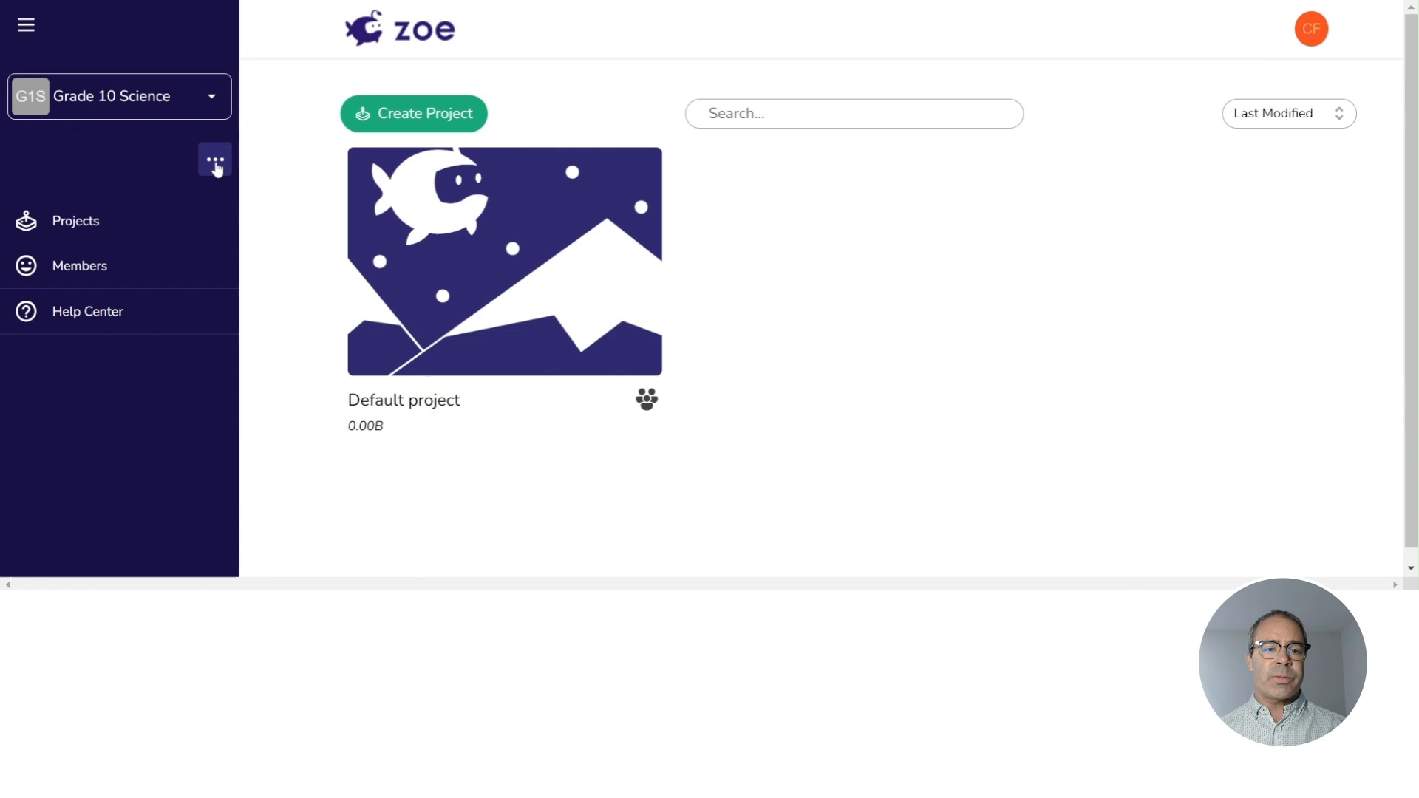
Step: Edit the workspace to add an image thumbnail and save it with Edit Workspace
click(215, 159)
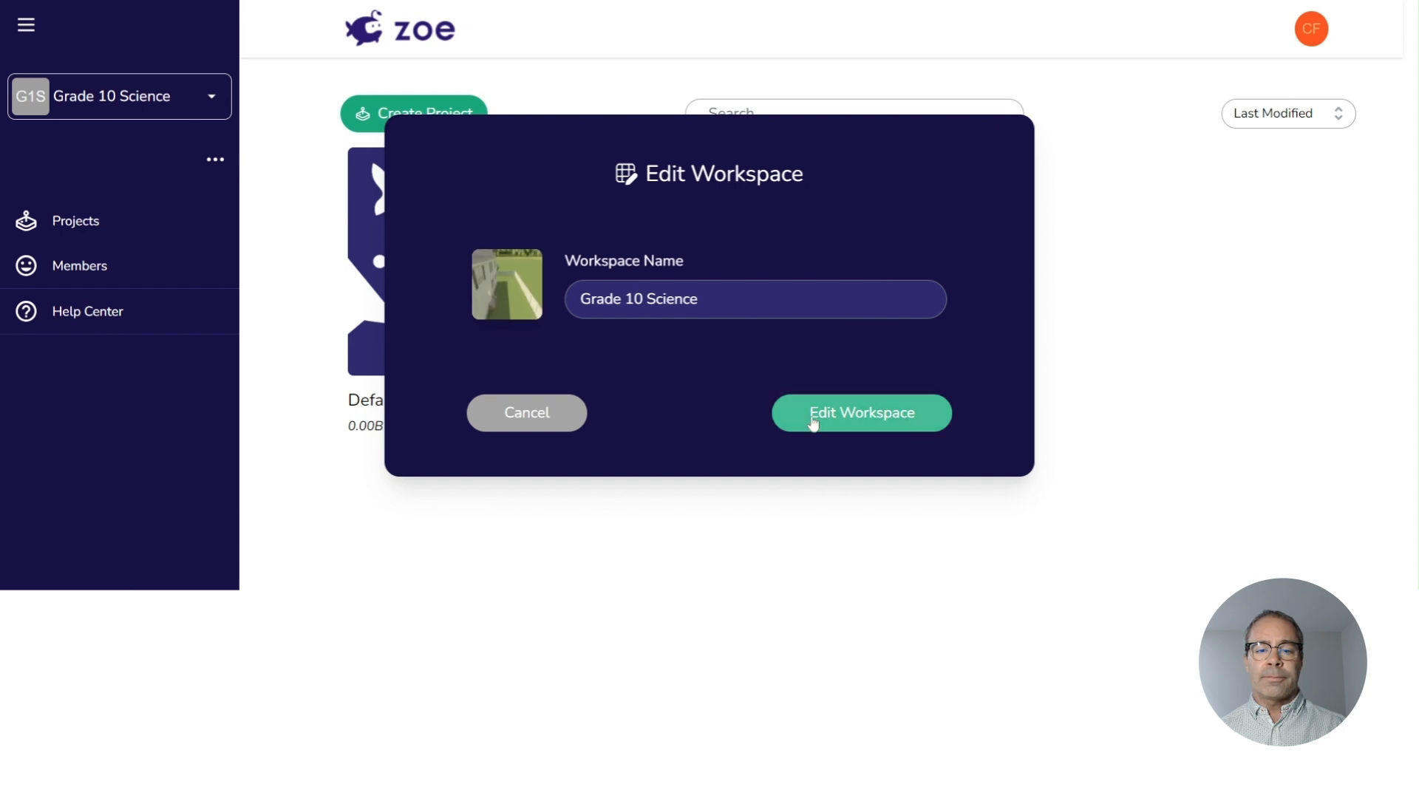
click(860, 413)
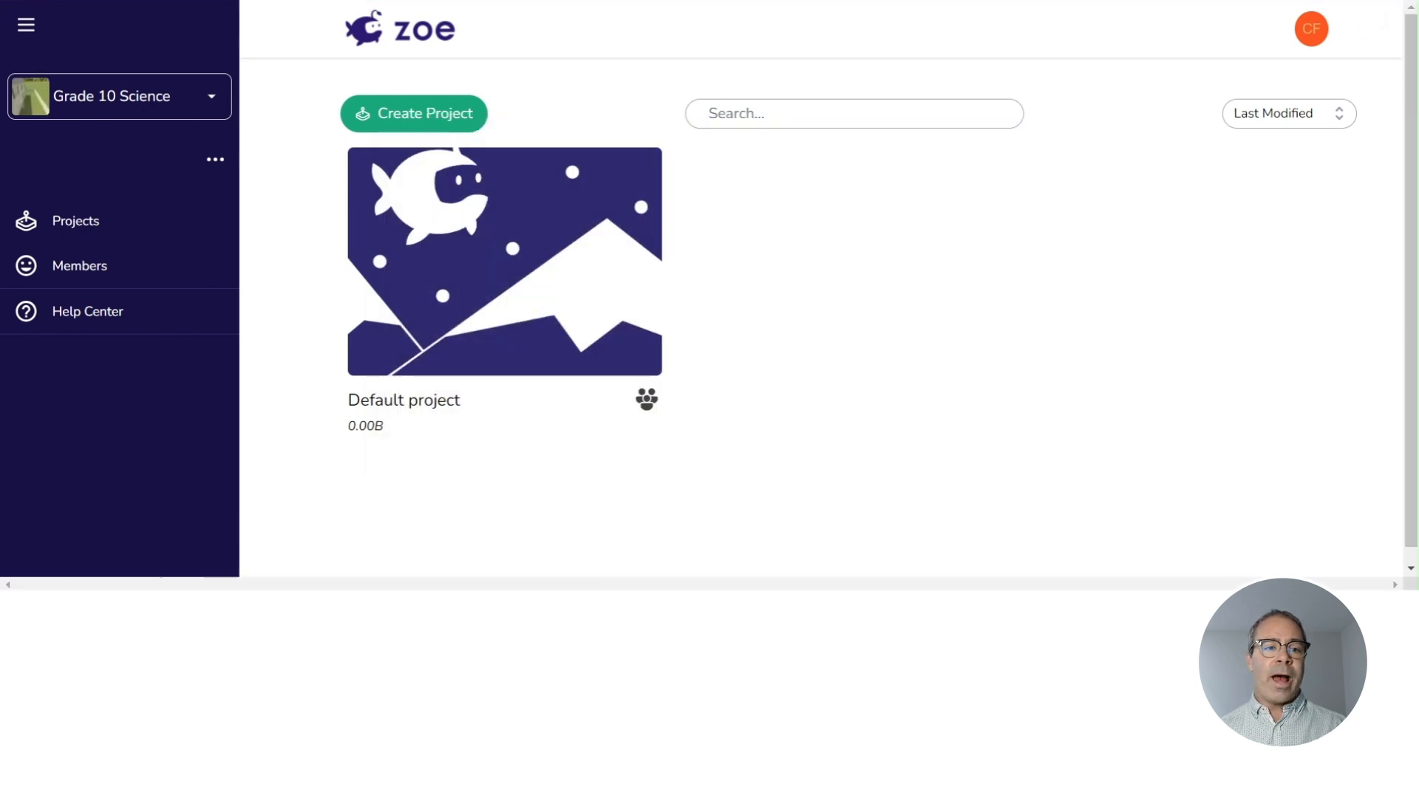